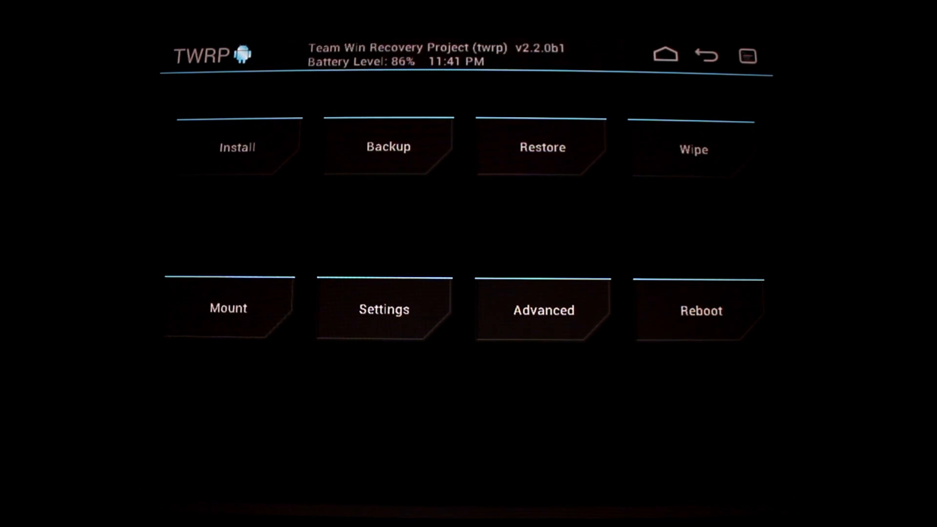
- Open TWRP's Backup screen with only the Boot (24 MB) partition checked
click(388, 146)
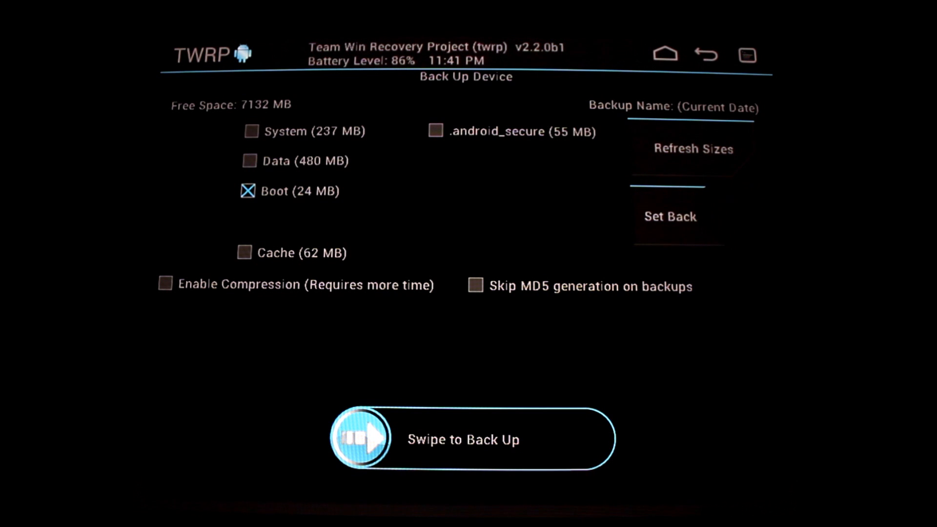
- Replace the already-used backup name with 'rob' and back up the Boot partition
click(690, 107)
text(bo)
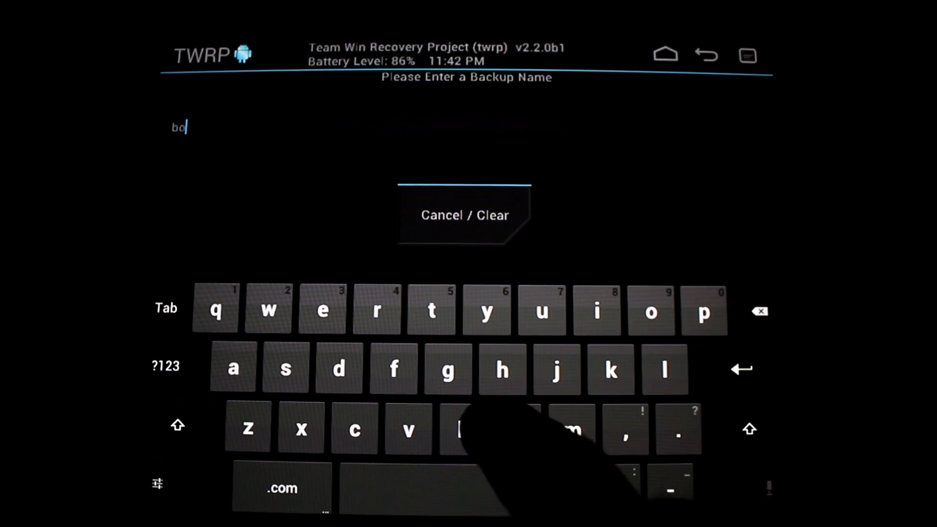
click(463, 429)
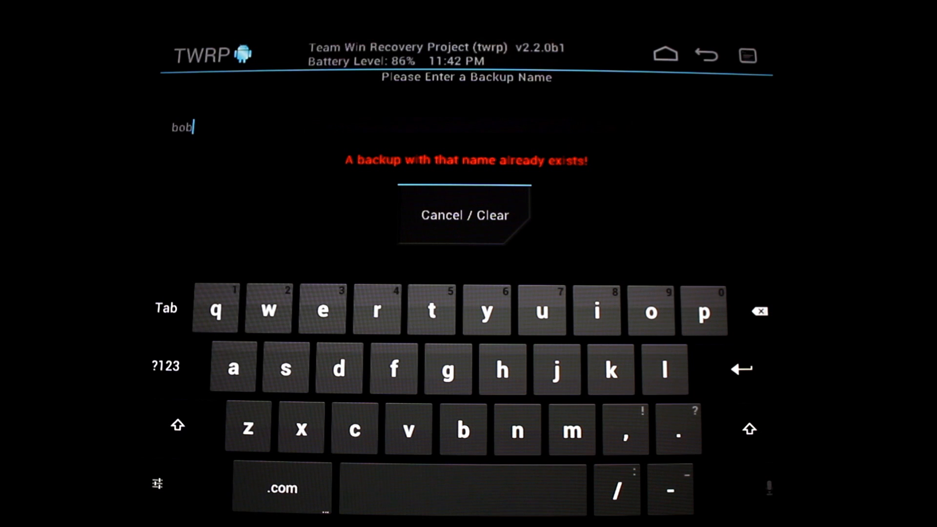
click(464, 216)
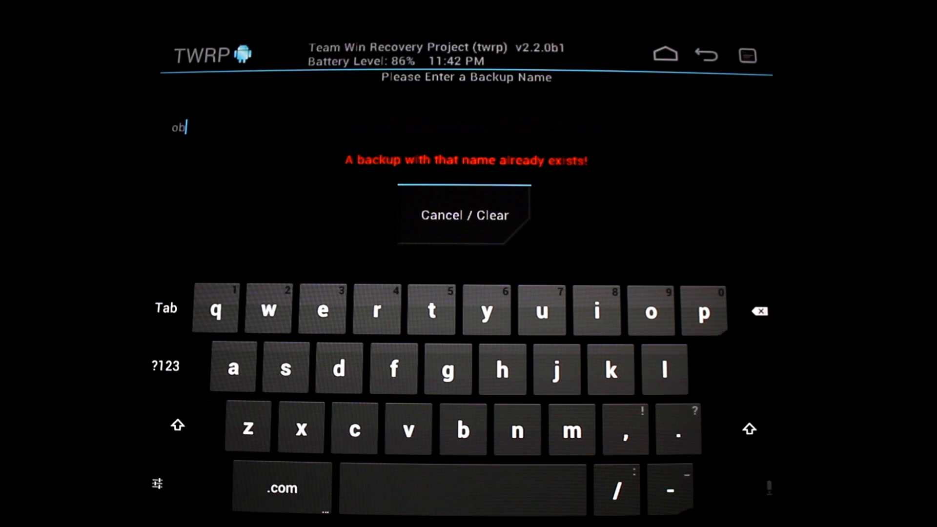
click(759, 311)
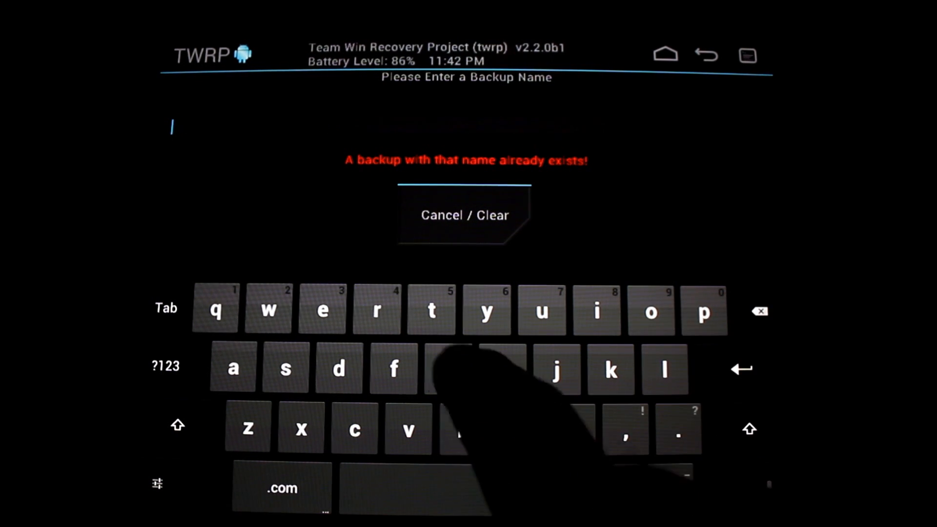
text(ro)
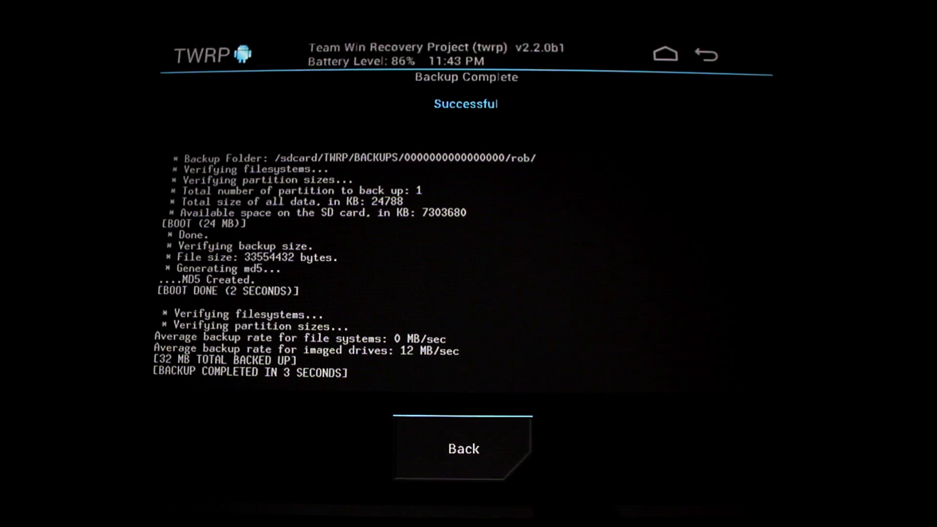
- Go back from the Backup Complete screen to TWRP's main menu
click(464, 449)
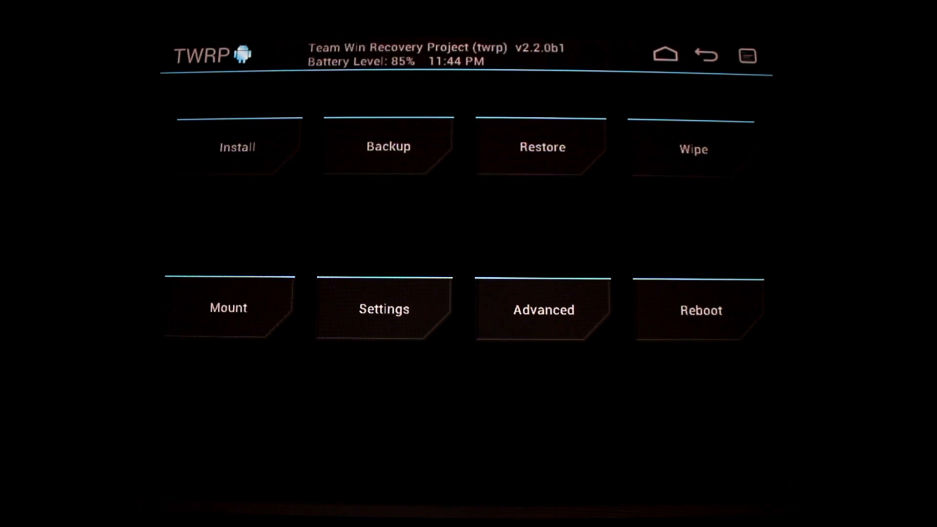
- Open Advanced, then Terminal Command, and run ls on the root directory
click(543, 309)
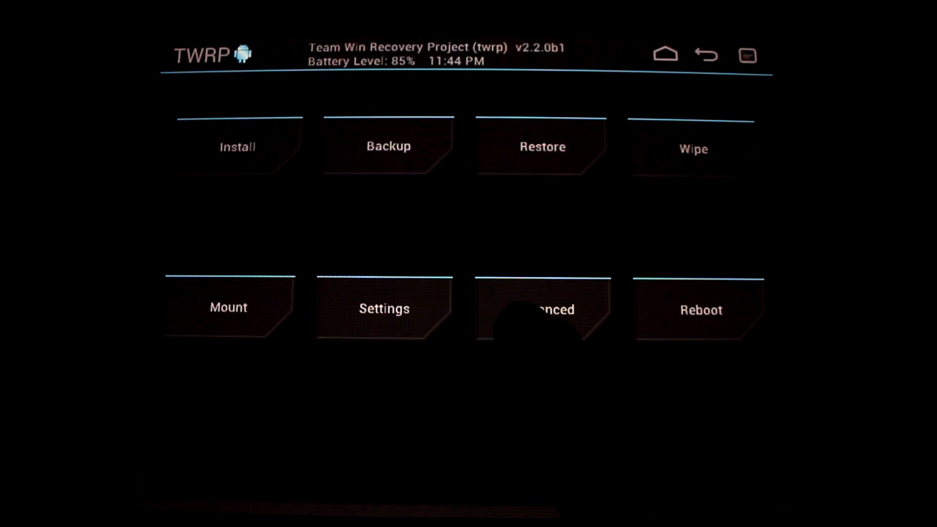
click(544, 309)
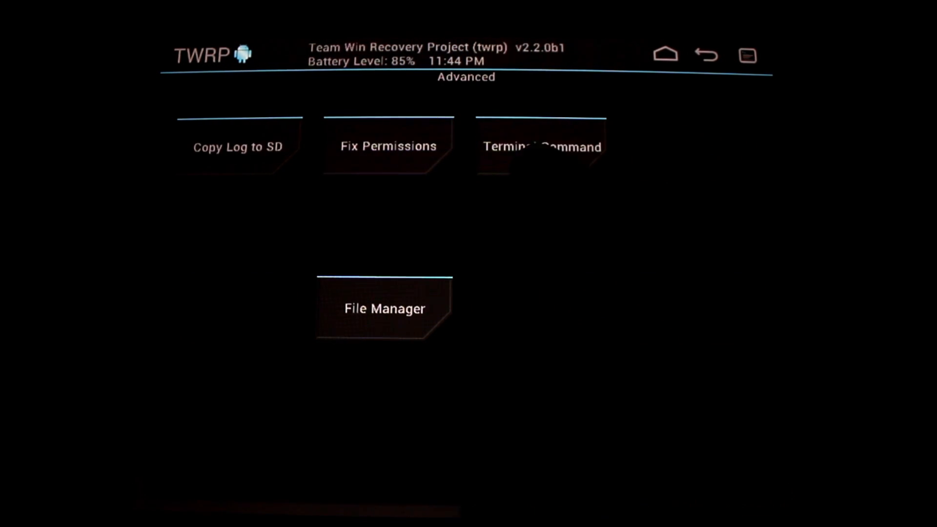
click(384, 309)
text(lsjg)
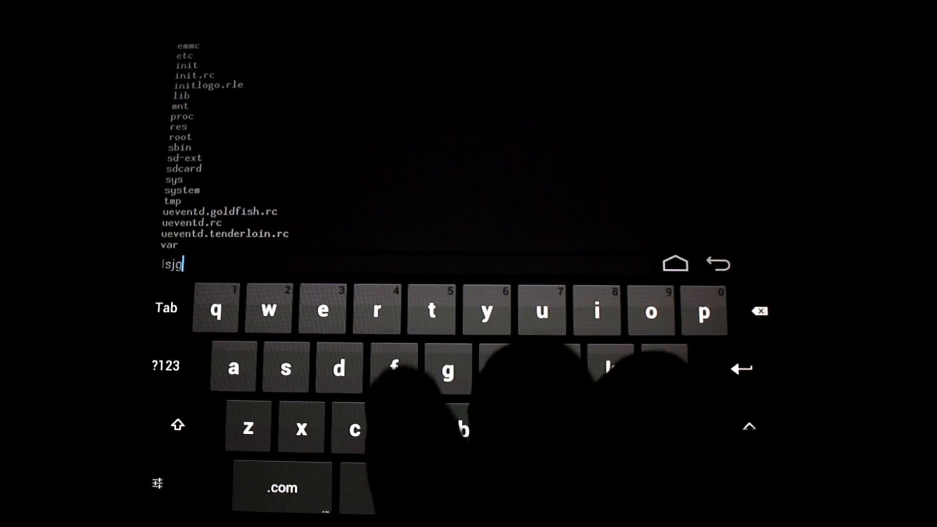
text(ftdrdgnfrcy)
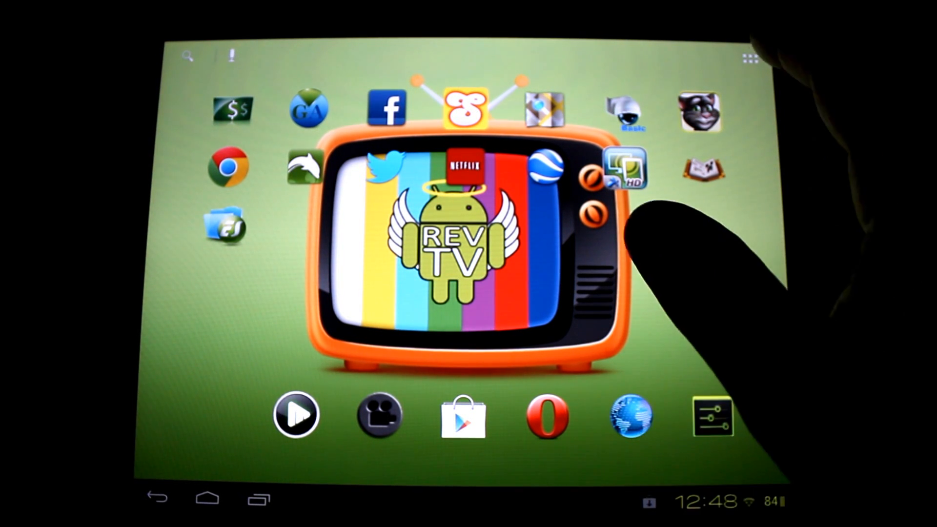
- Launch GooManager from the CyanogenMod 9 app drawer
click(750, 57)
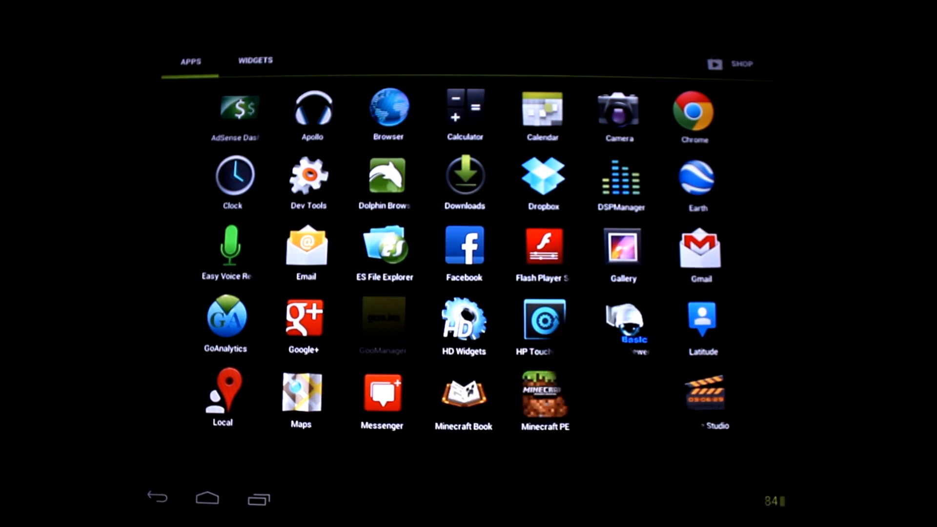
click(381, 318)
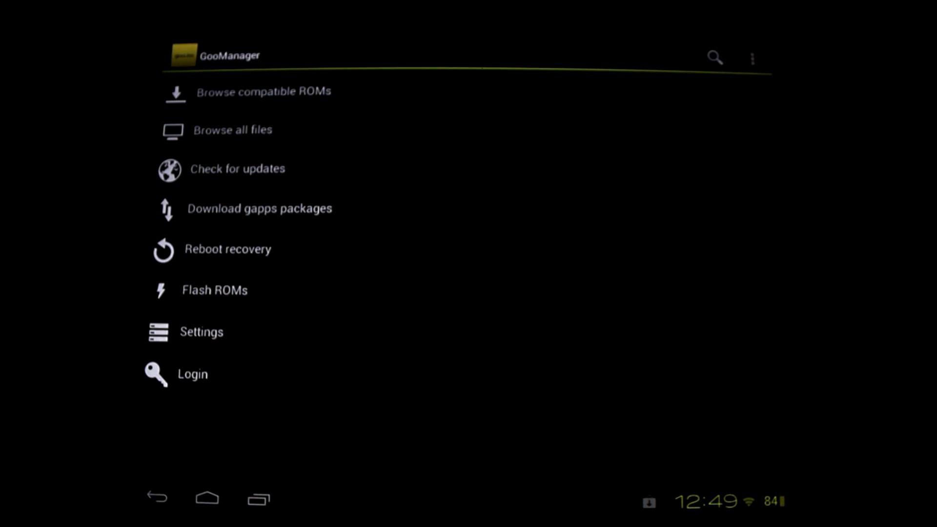
click(753, 58)
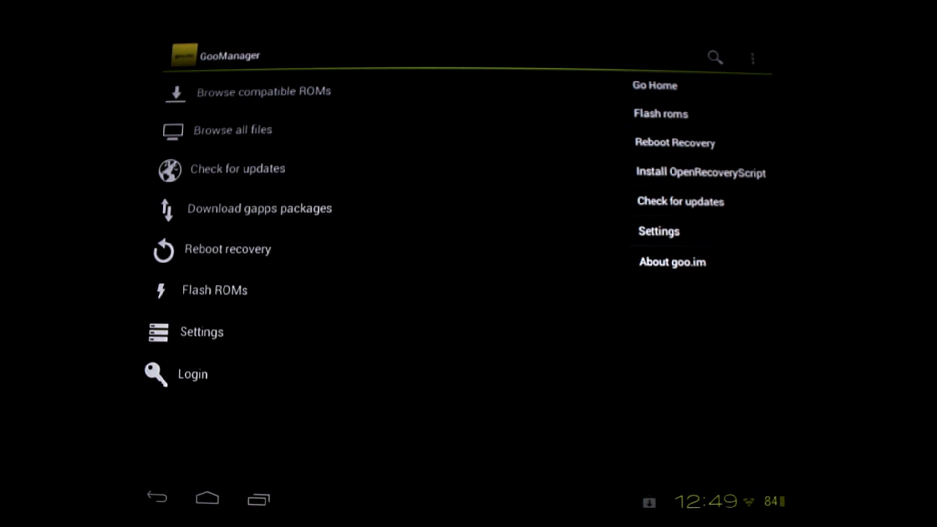
click(700, 173)
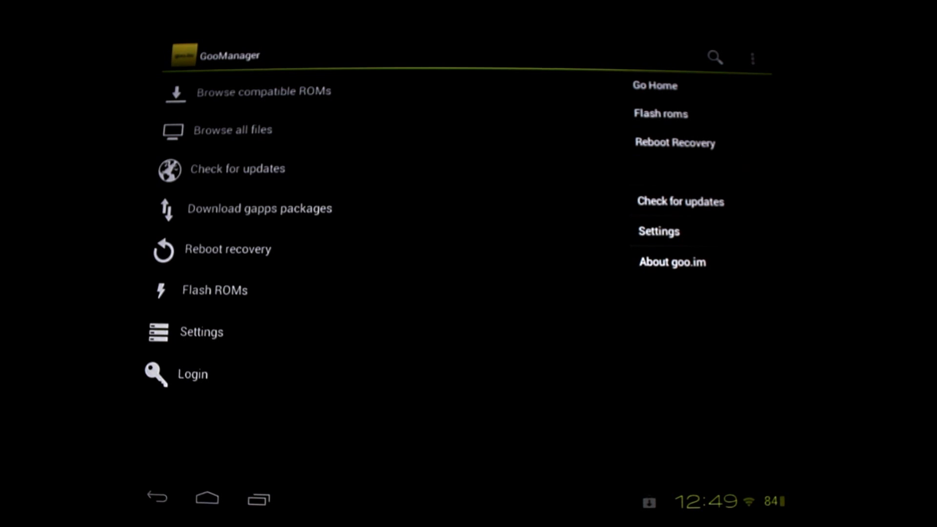
click(676, 142)
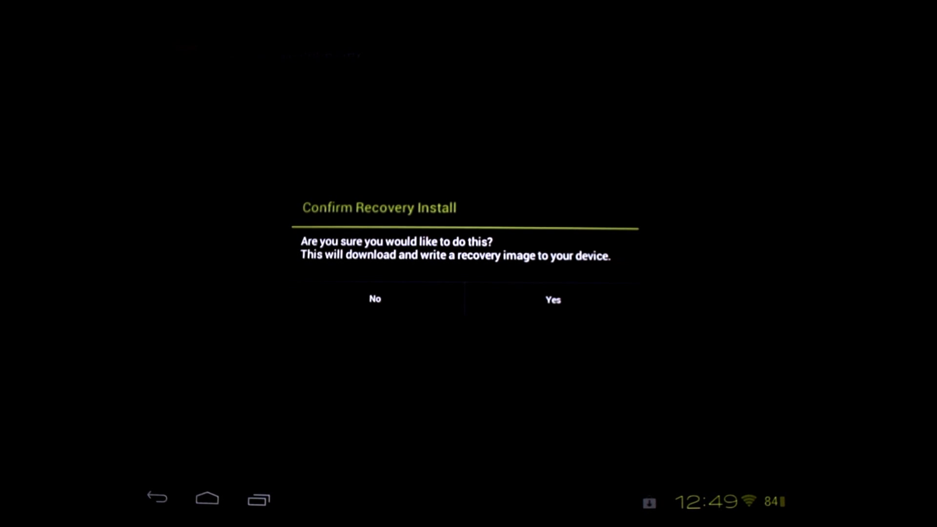
click(374, 299)
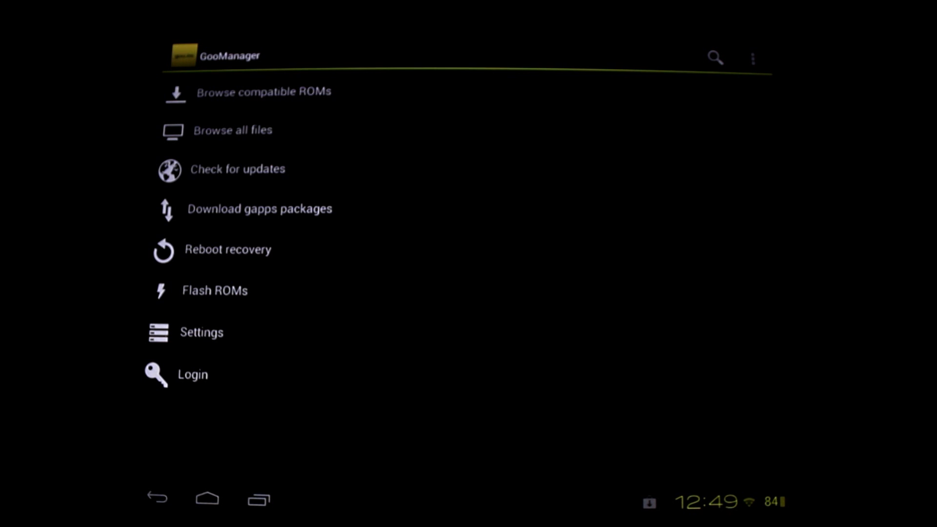
- Decline GooManager's Install OpenRecoveryScript prompt with No, then go to the home screen
click(753, 59)
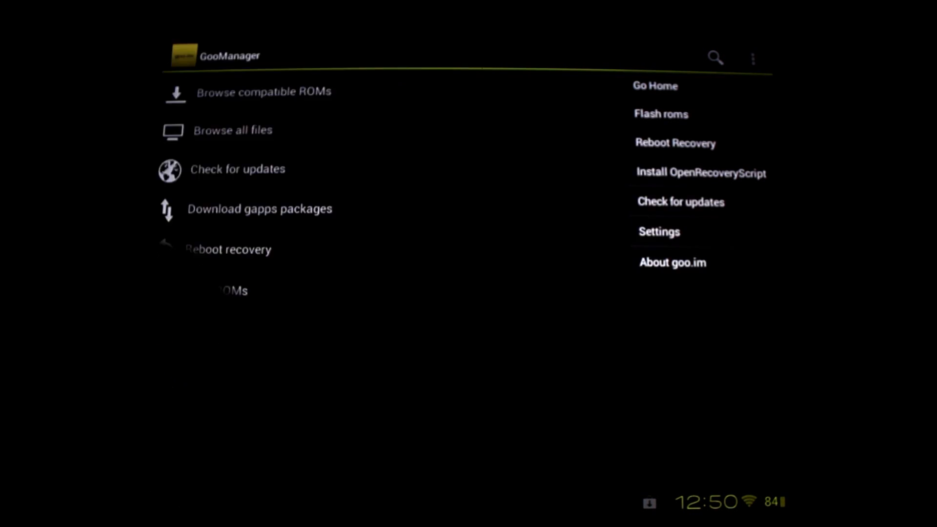
click(702, 173)
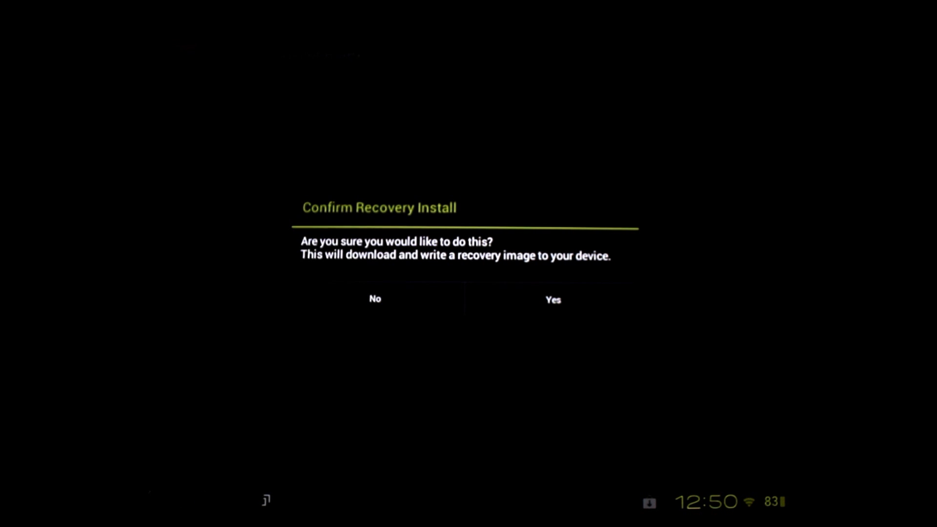
click(375, 299)
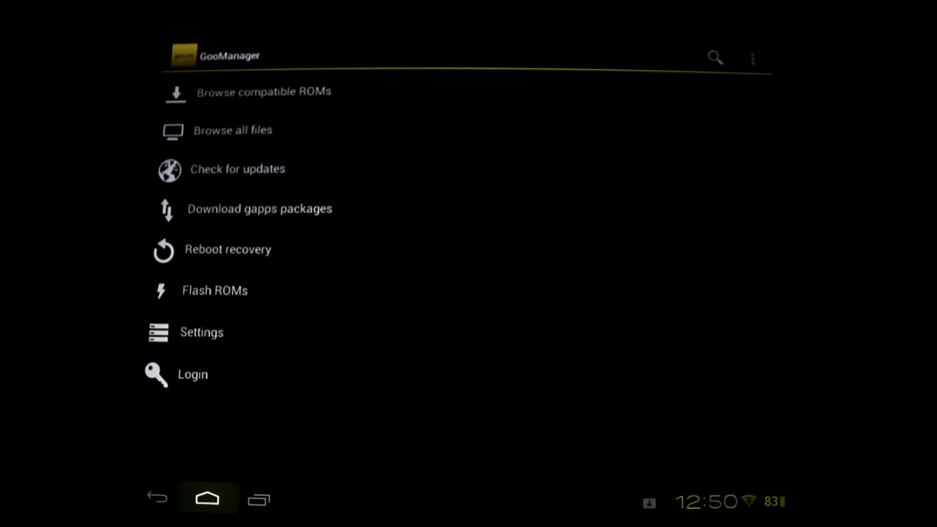
click(208, 498)
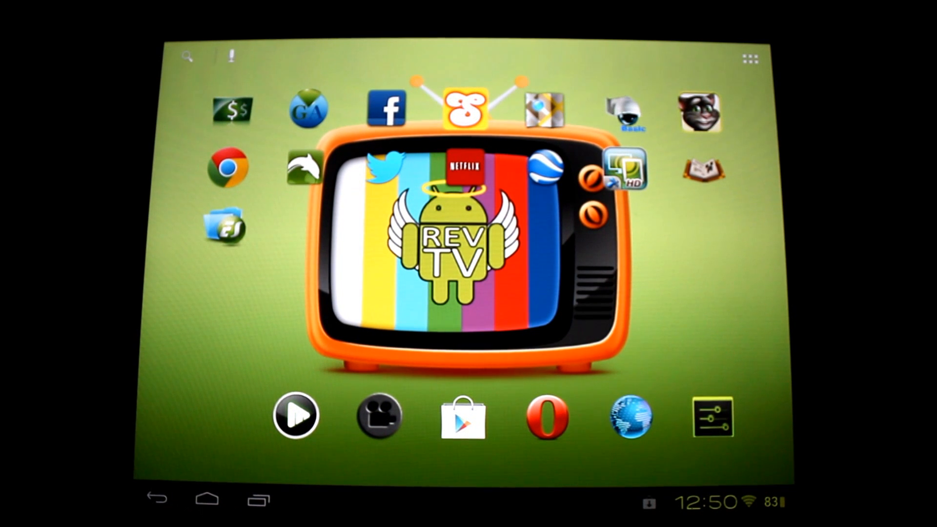